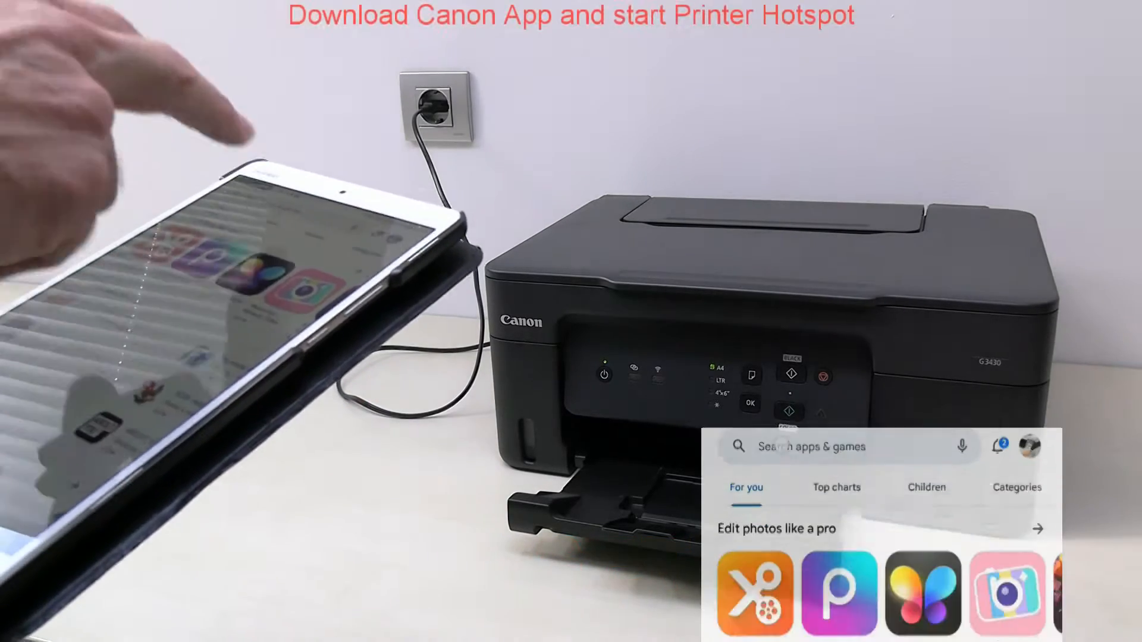
# Step: Install and open the Canon PRINT Inkjet/SELPHY app from Google Play
pyautogui.click(837, 447)
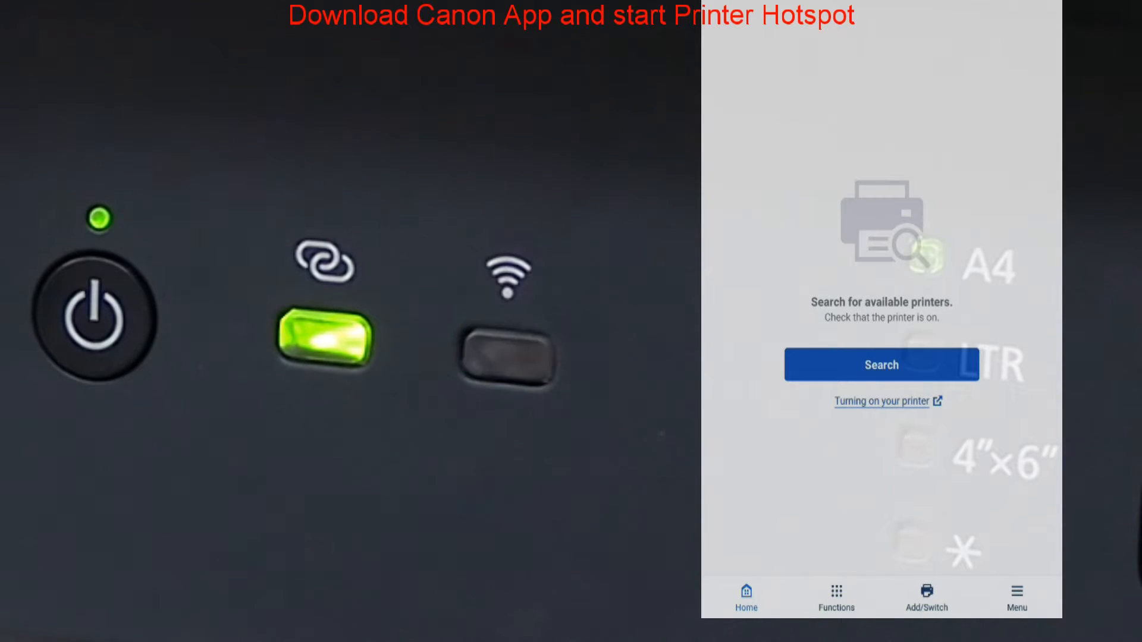
# Step: Search for nearby printers to detect the G3030 printer's hotspot
pyautogui.click(503, 356)
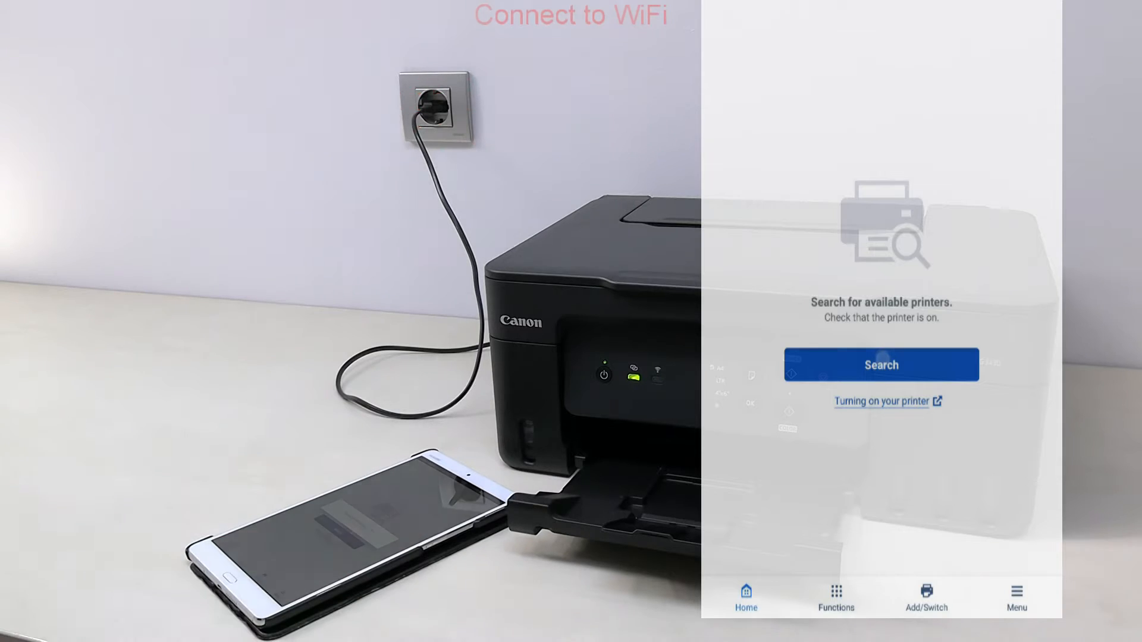
pyautogui.click(881, 364)
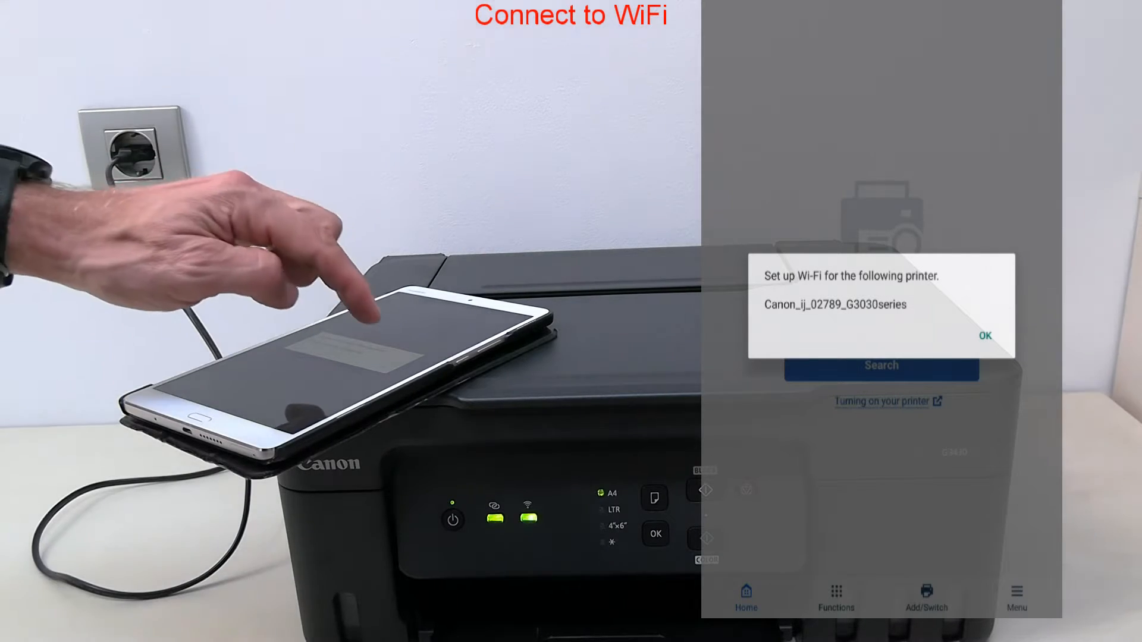
# Step: Accept Wi-Fi setup and connect the G3030 printer to the Home router
pyautogui.click(986, 335)
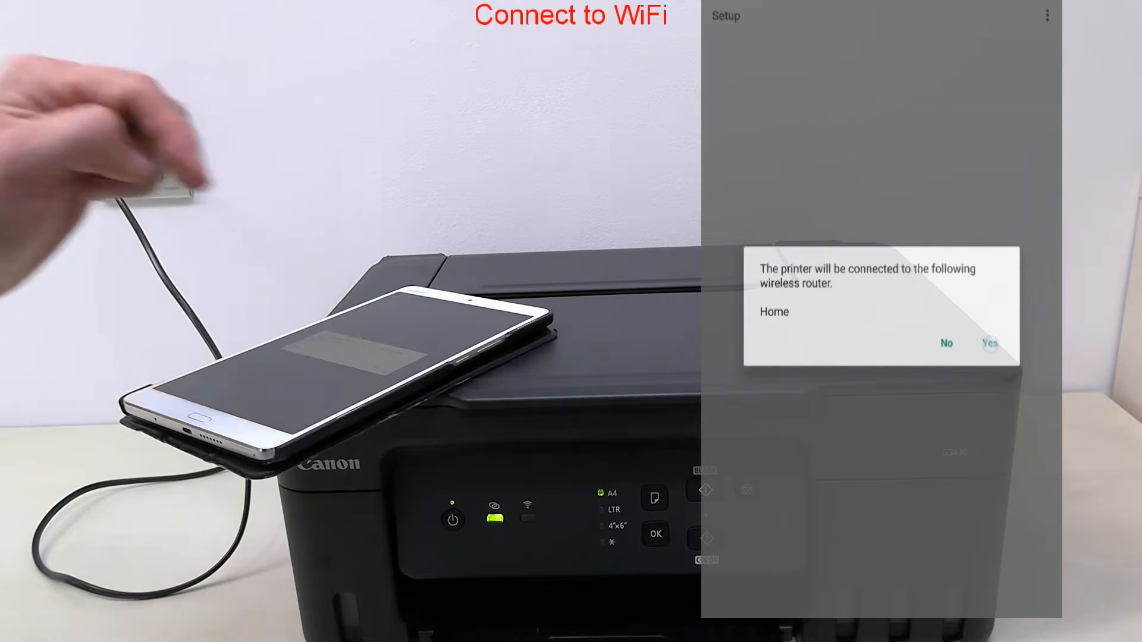
pyautogui.click(988, 343)
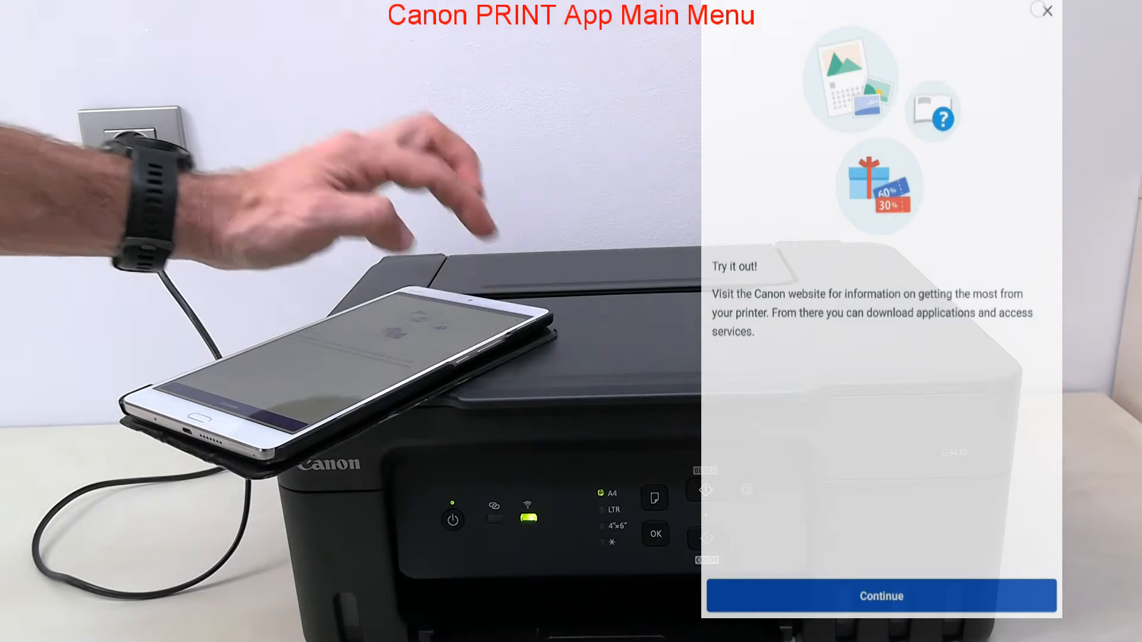
# Step: Continue past the intro screens to the G3030 printer's details and ink levels
pyautogui.click(881, 596)
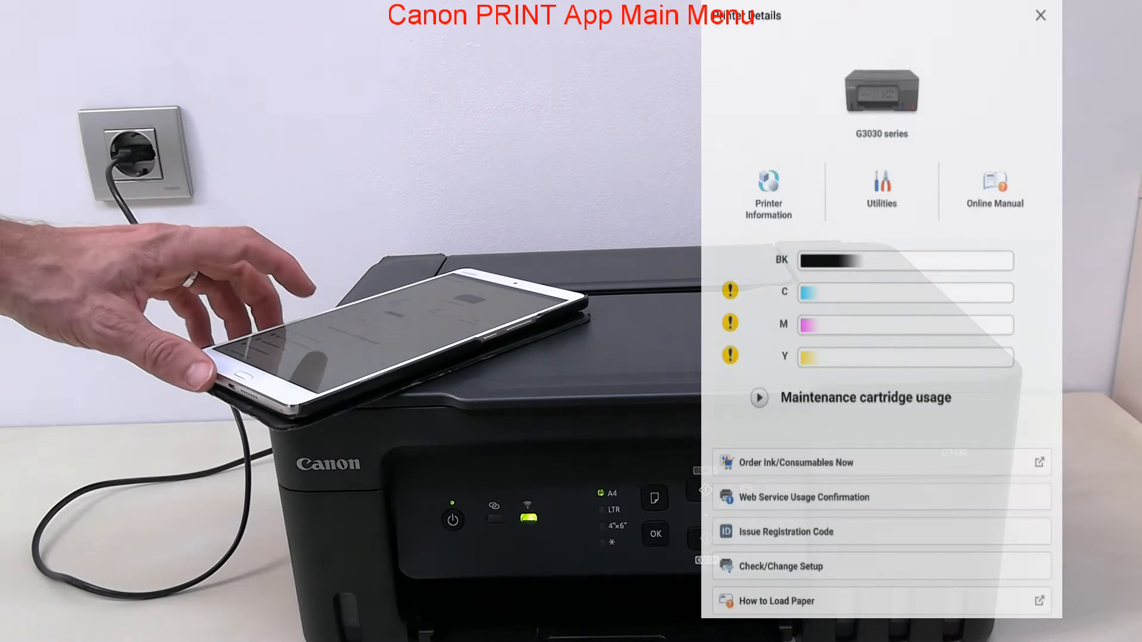
# Step: Close Printer Details to show the online G3030 series on the Home tab
pyautogui.click(758, 397)
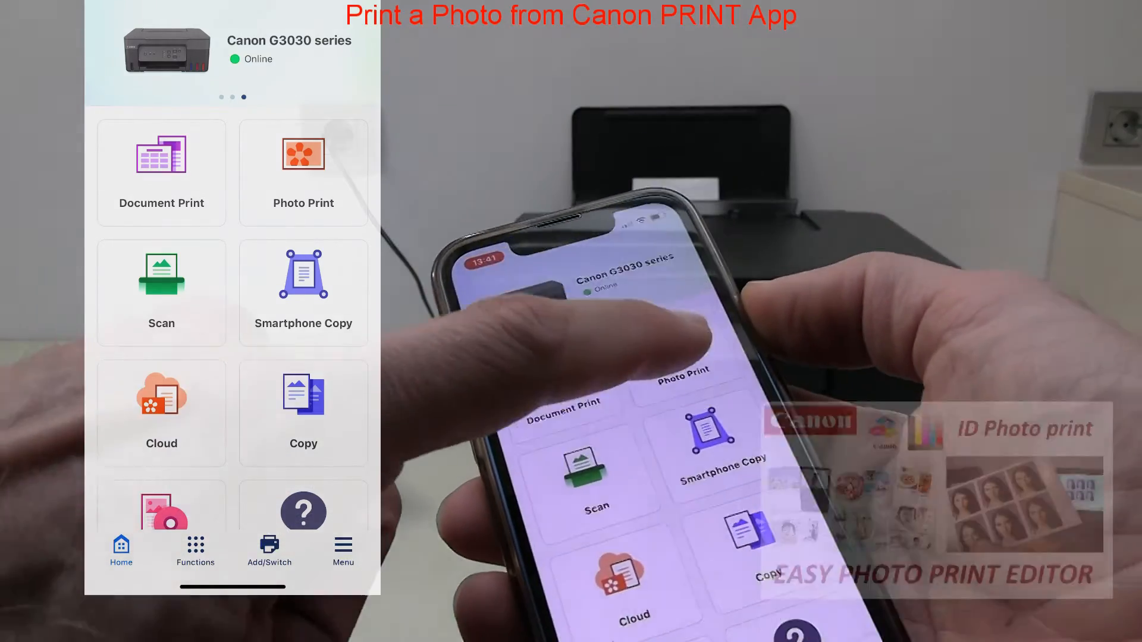
# Step: Pick one landscape photo from the smartphone for a 4"x6" print preview
pyautogui.click(303, 174)
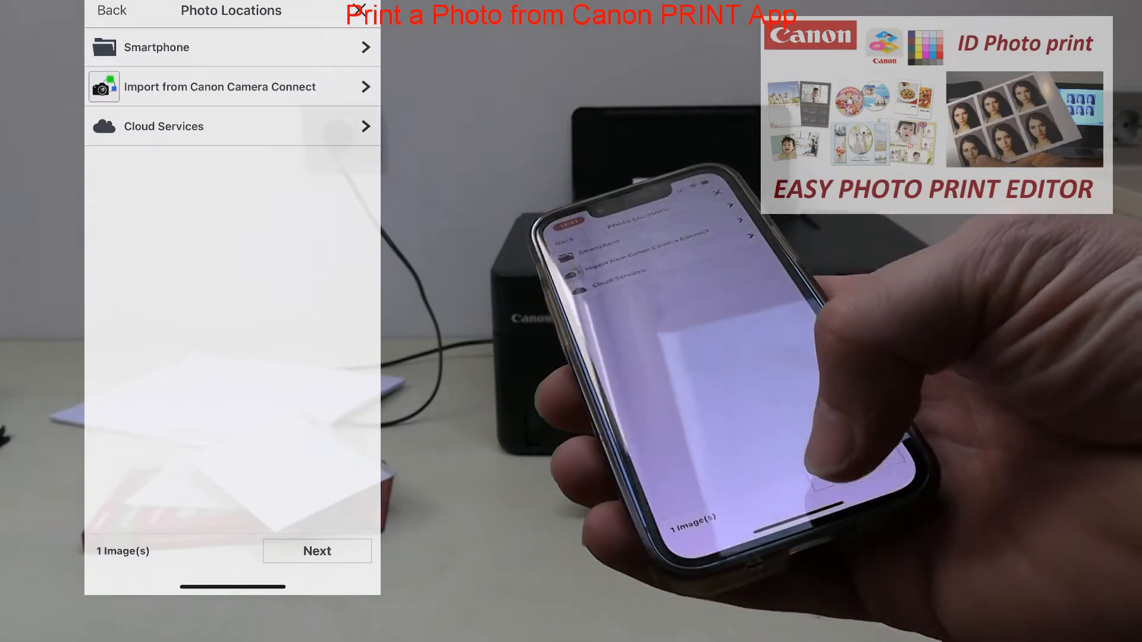
pyautogui.click(316, 551)
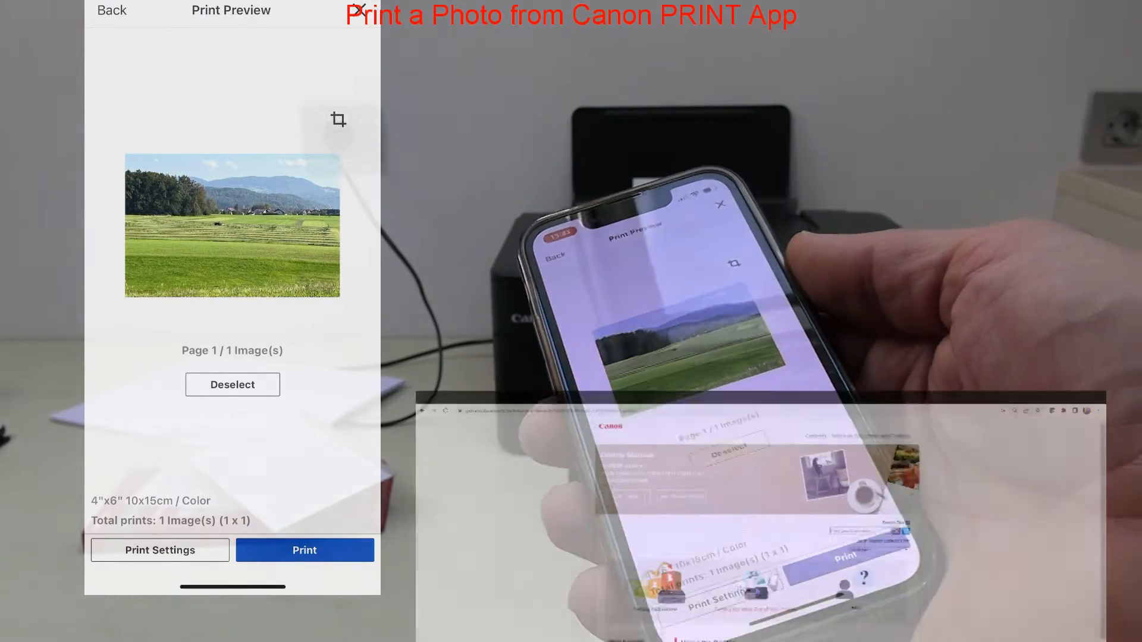
# Step: Enable 'Print with paper that is set up on the printer' and print the photo
pyautogui.click(160, 550)
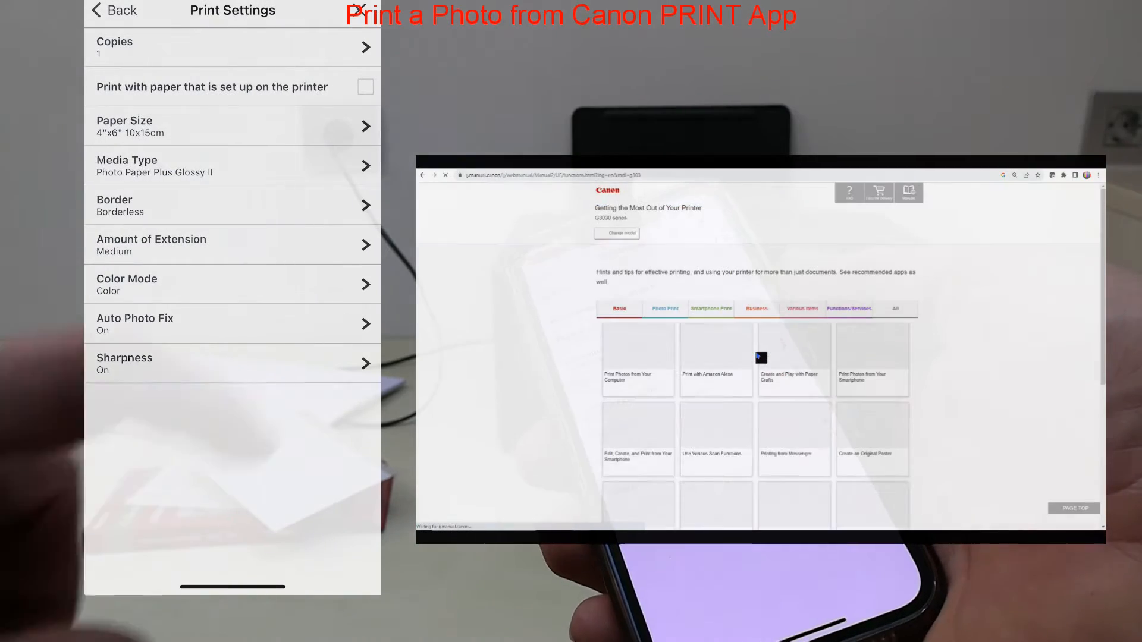
pyautogui.click(665, 308)
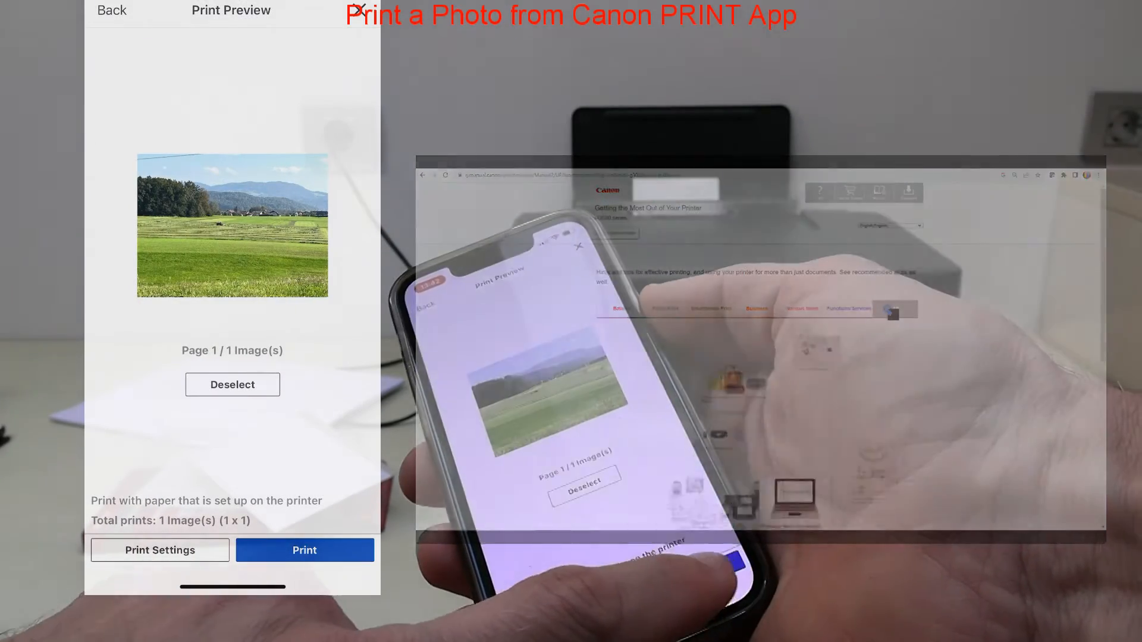
pyautogui.click(304, 550)
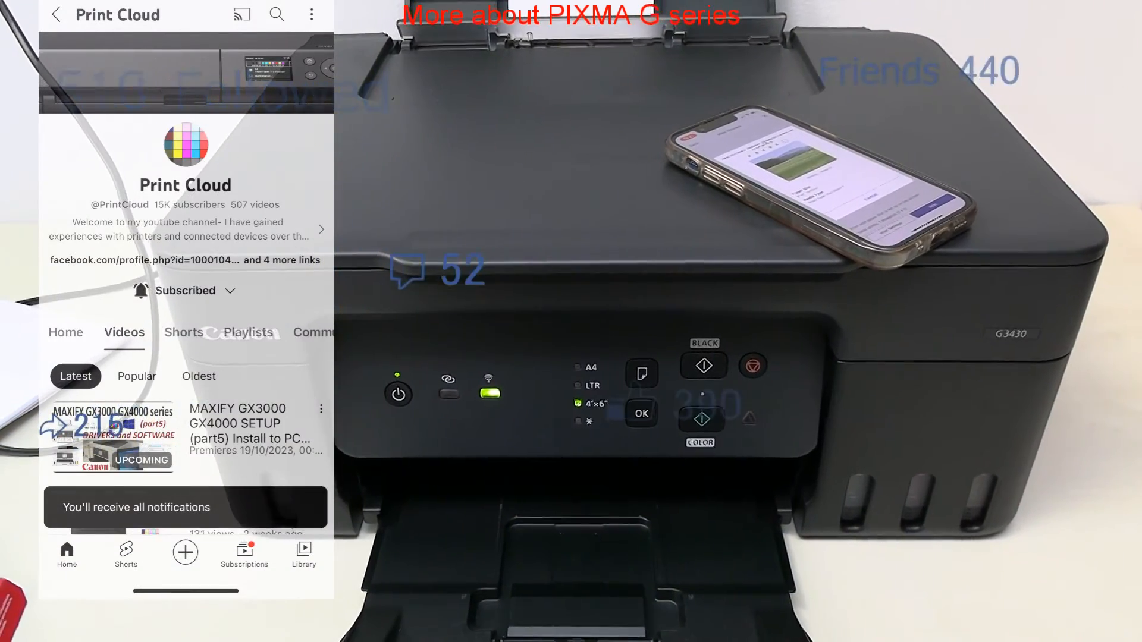
pyautogui.scroll(-3)
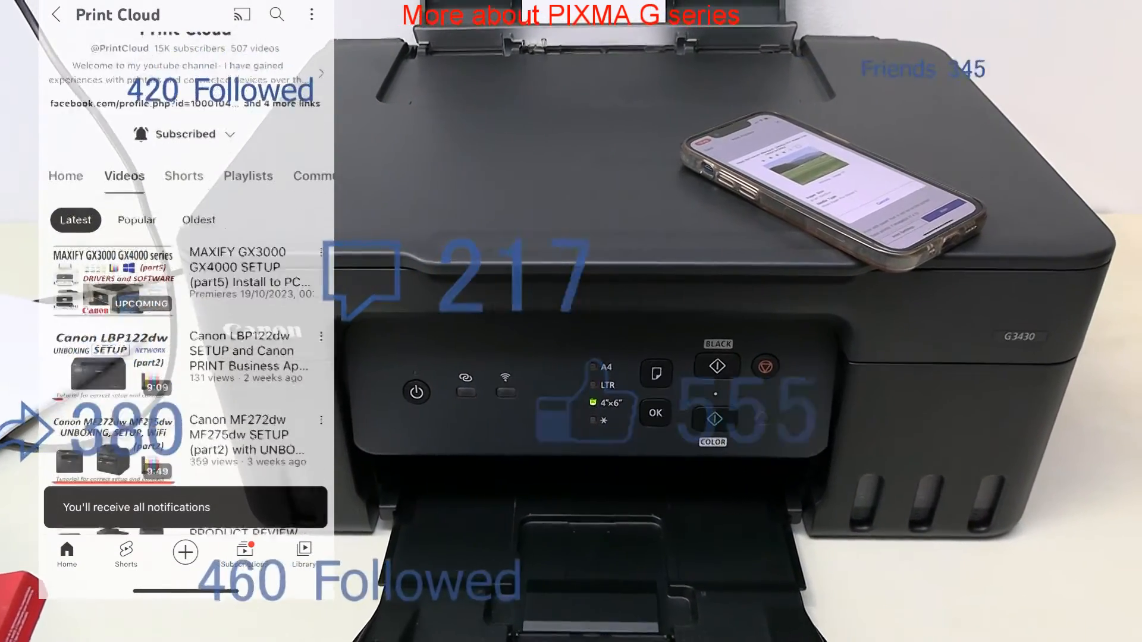